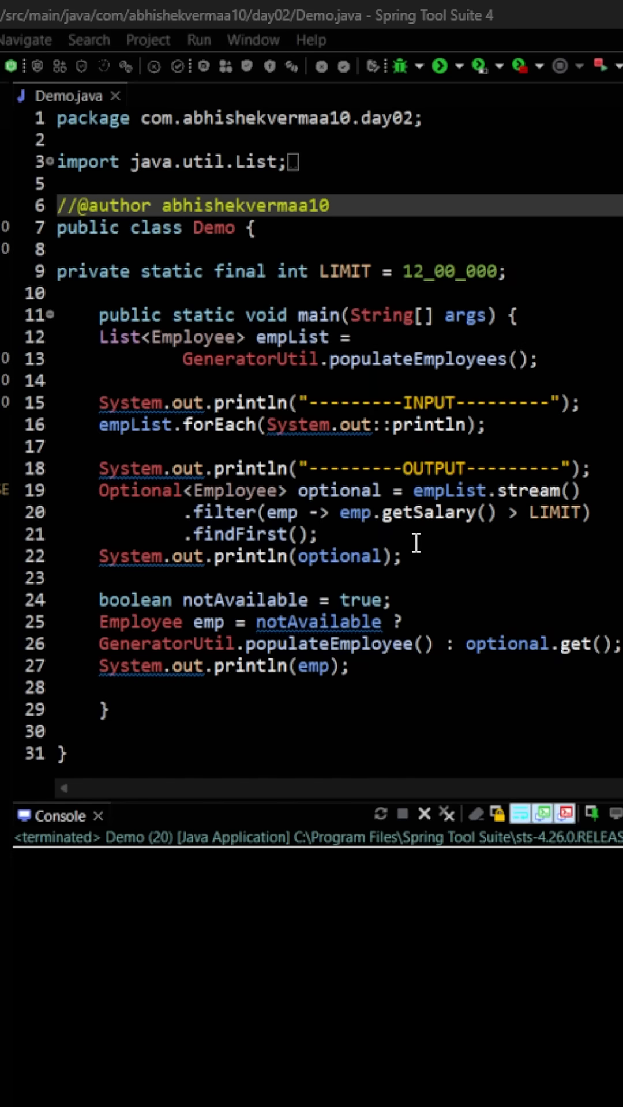
pyautogui.moveTo(506, 561)
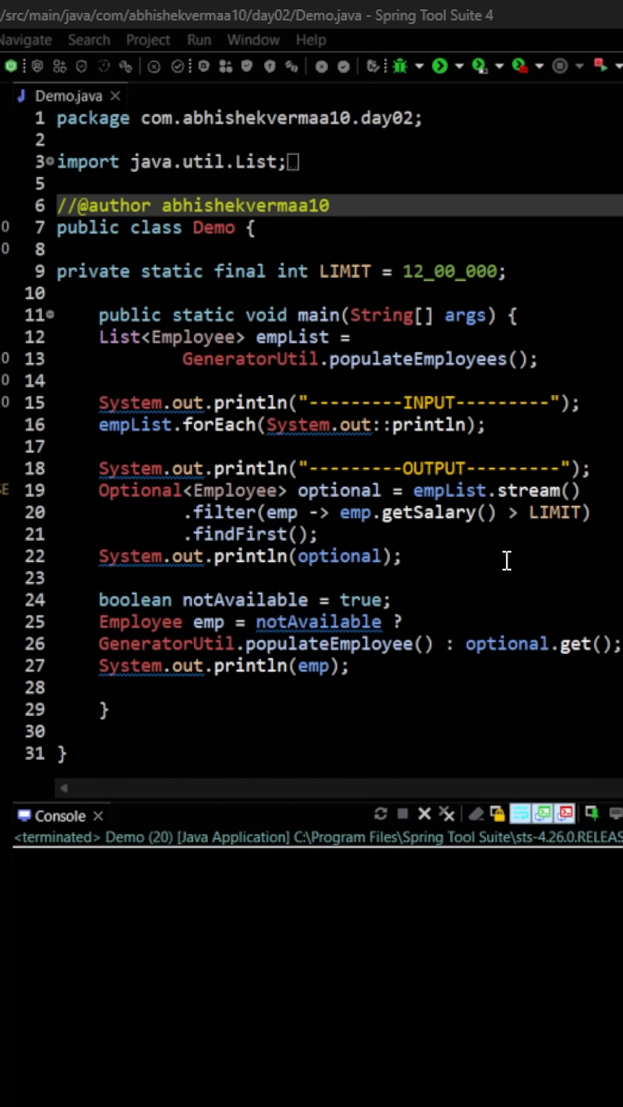
pyautogui.moveTo(342, 663)
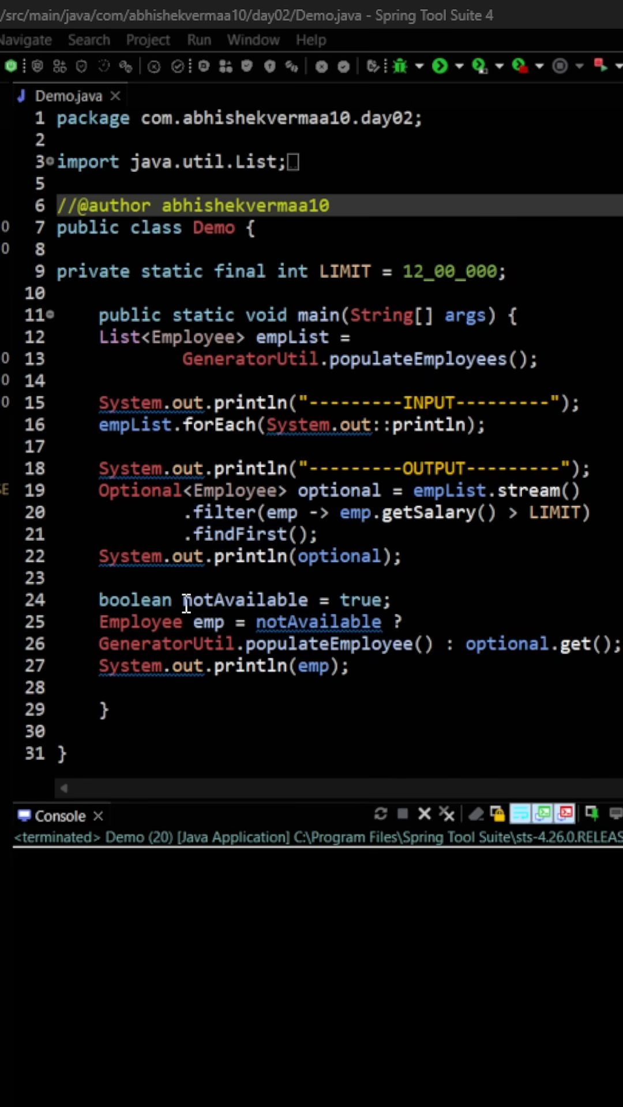
# - Replace the hardcoded true on line 24 with optional.isEmpty() via content assist
pyautogui.doubleClick(244, 600)
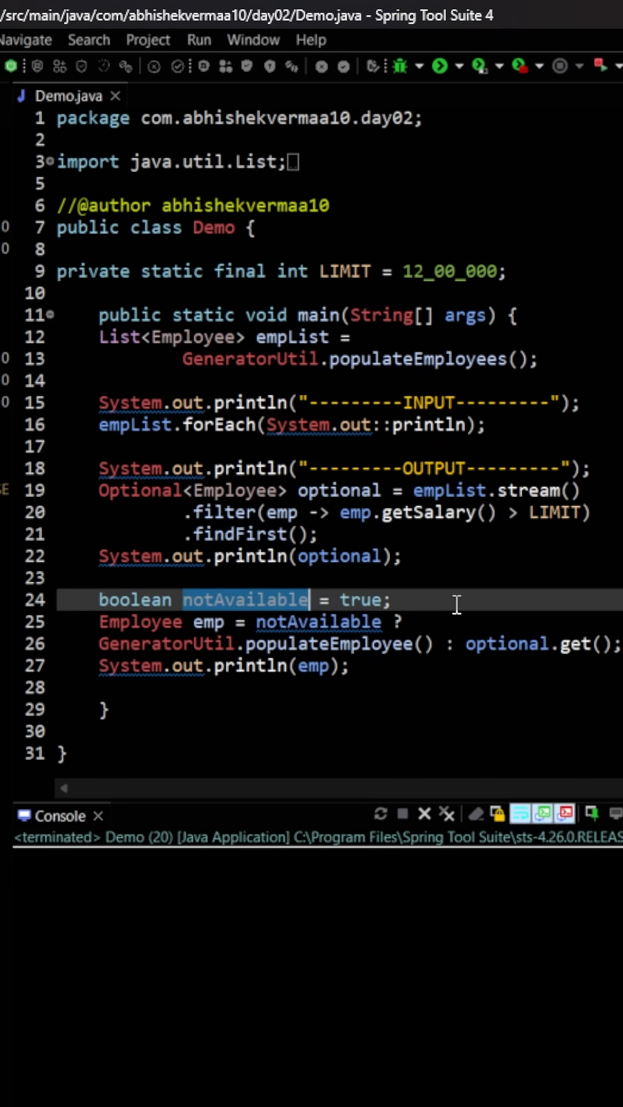
pyautogui.click(360, 600)
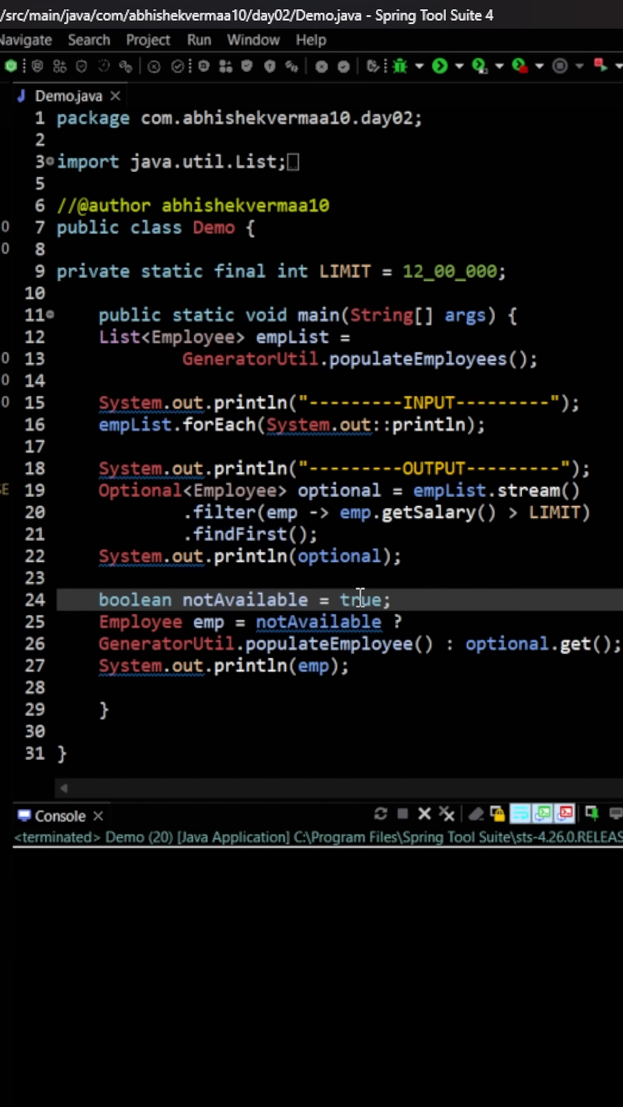
pyautogui.moveTo(465, 608)
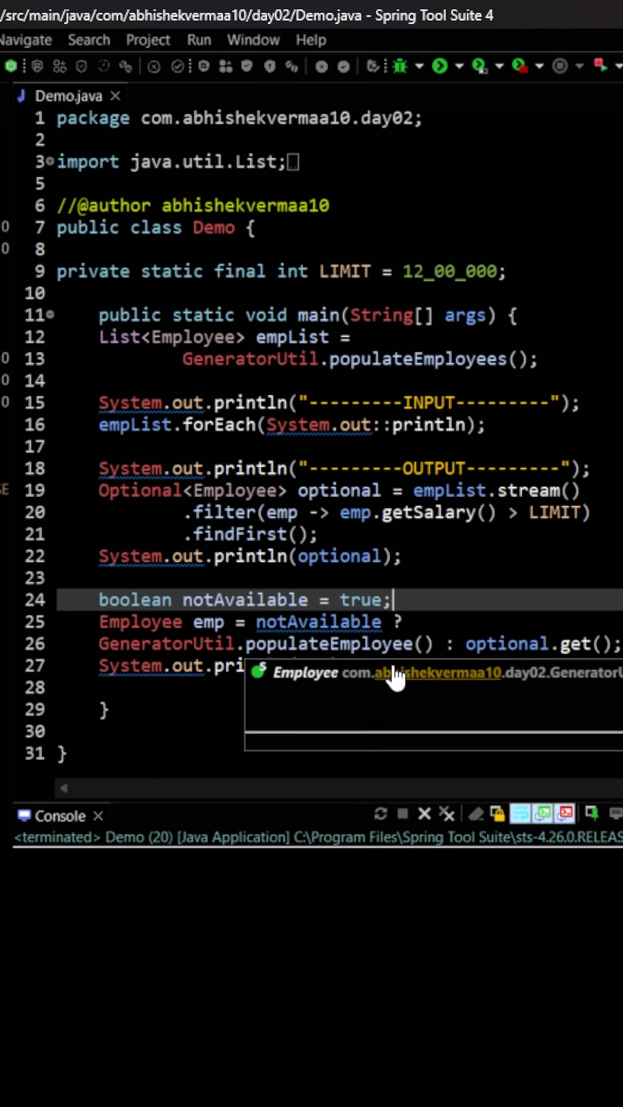
pyautogui.press('Escape')
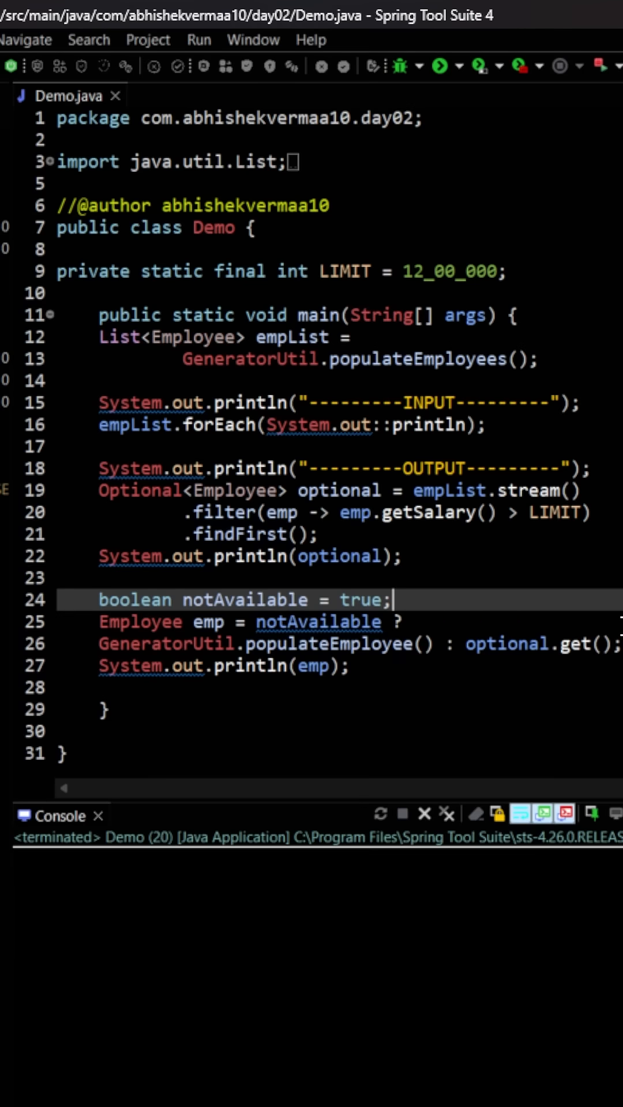
pyautogui.moveTo(577, 643)
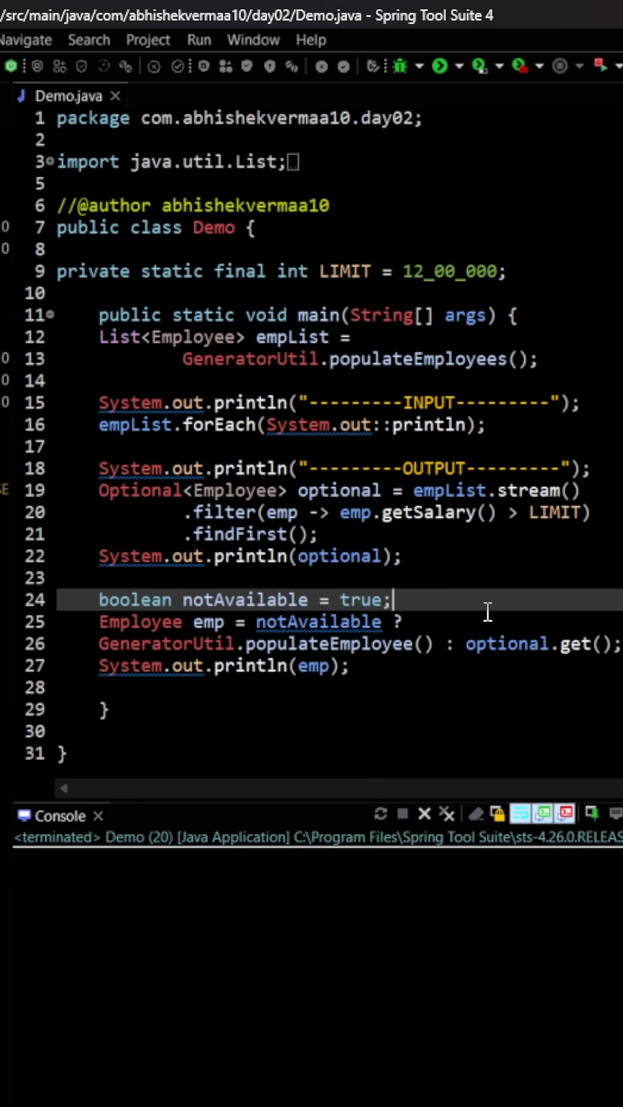
pyautogui.moveTo(404, 540)
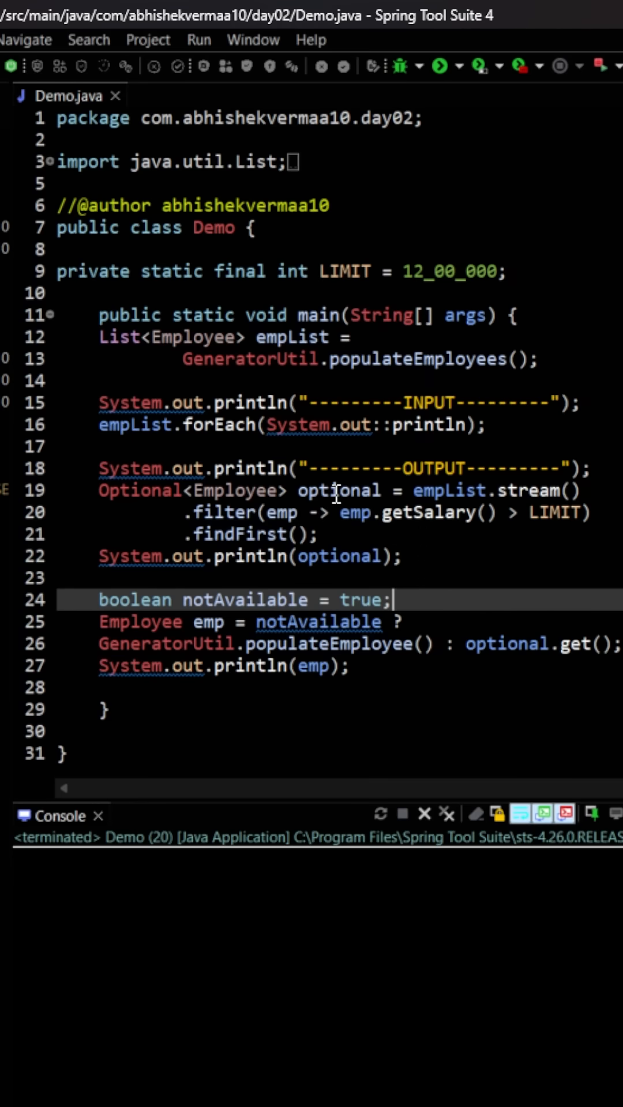
pyautogui.moveTo(311, 521)
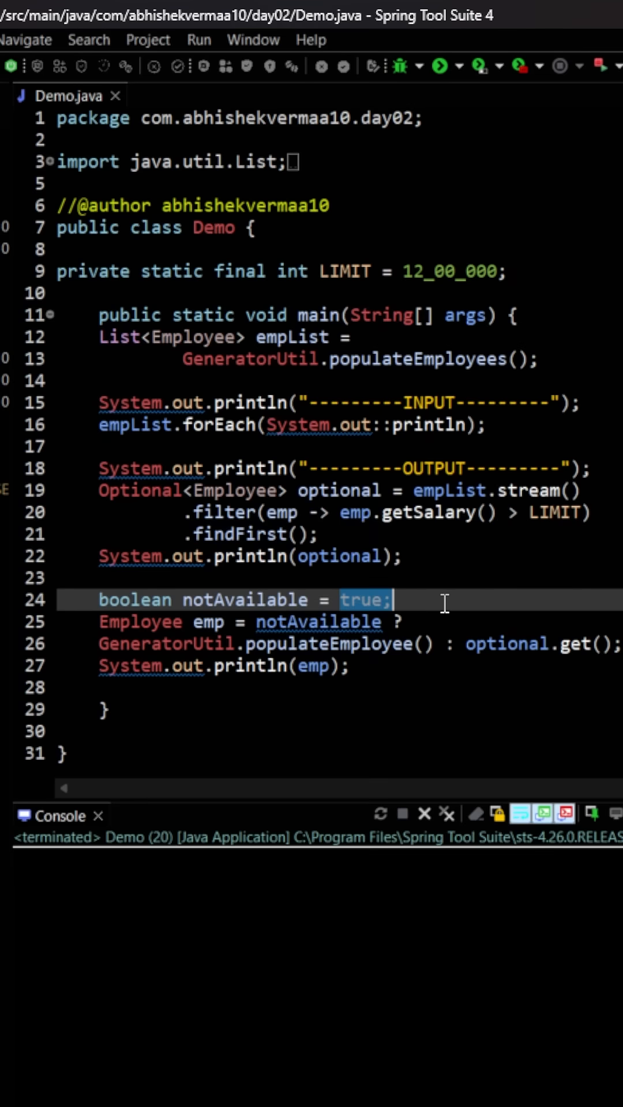
pyautogui.write('opt')
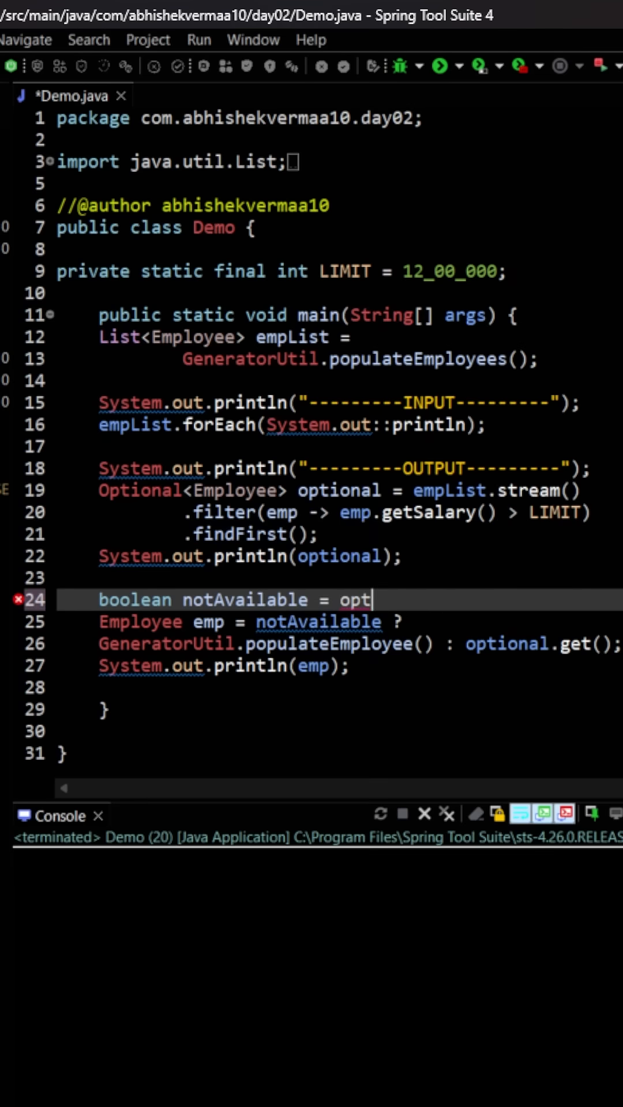
pyautogui.write('ional')
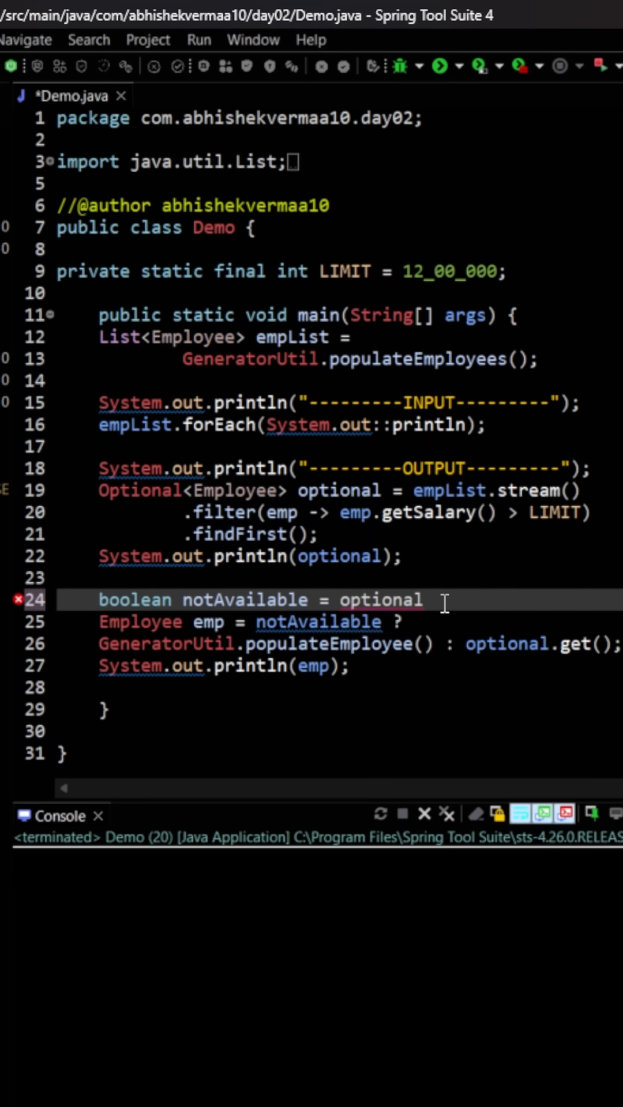
pyautogui.write('.isEmpty();')
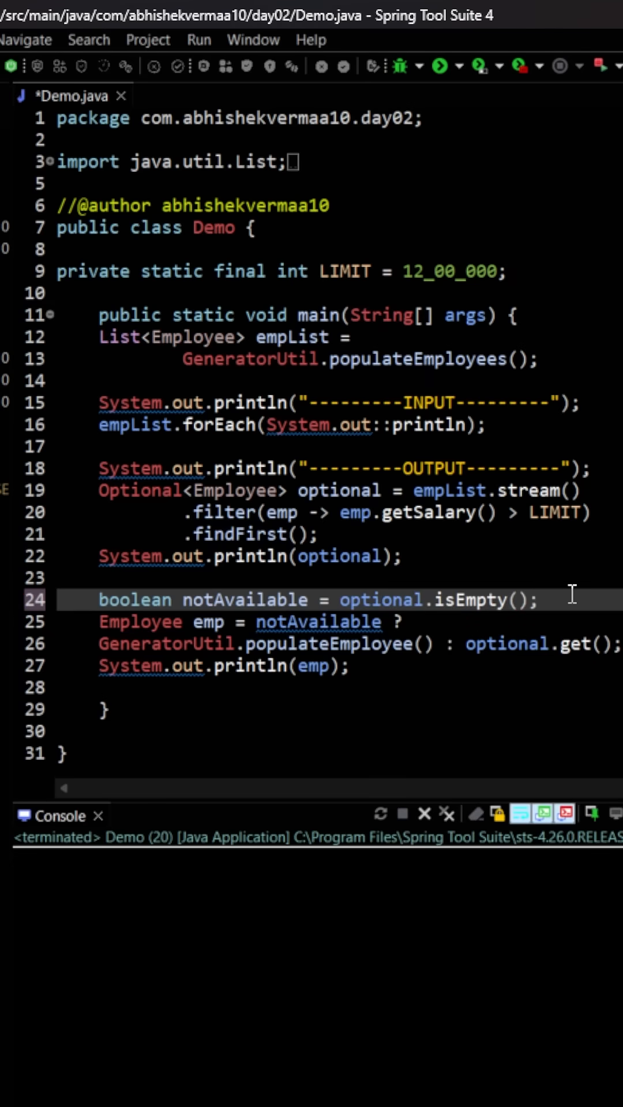
pyautogui.moveTo(304, 606)
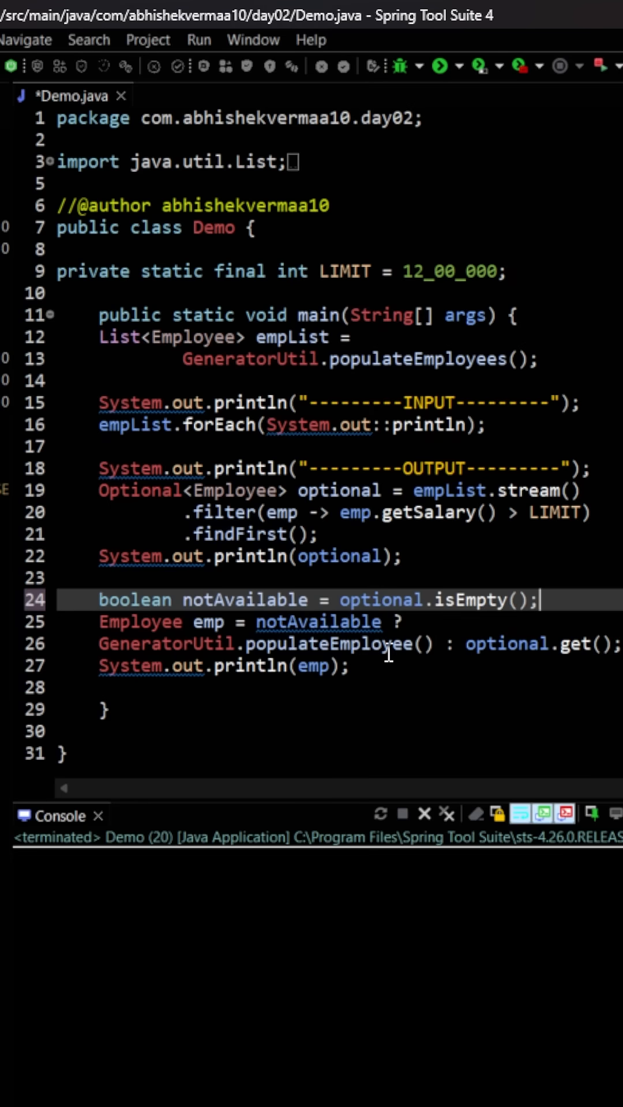
pyautogui.moveTo(465, 619)
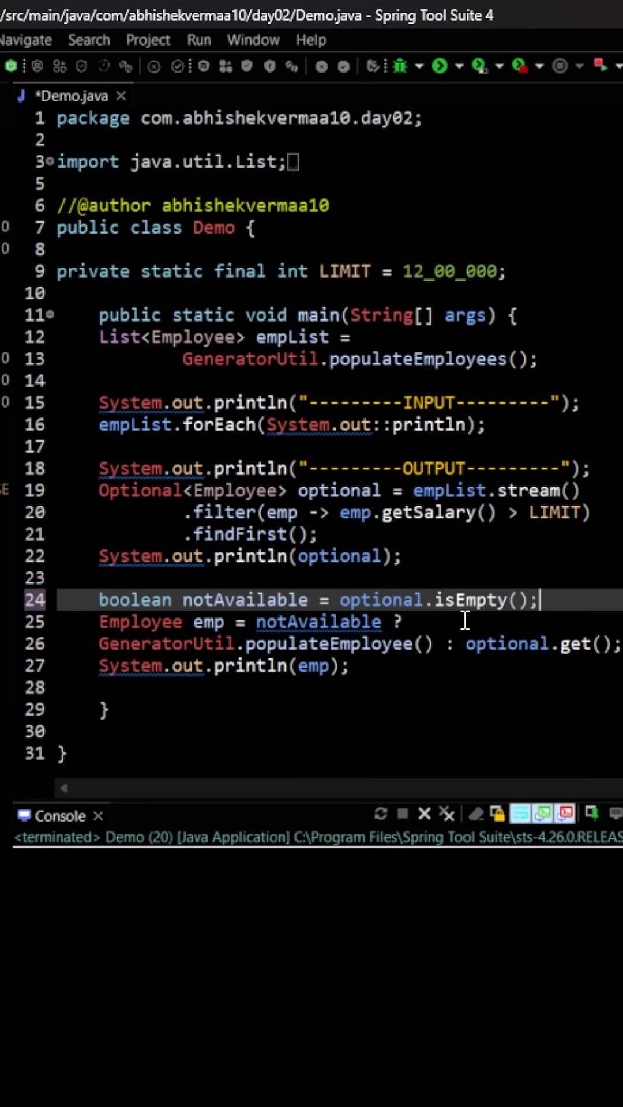
pyautogui.moveTo(355, 341)
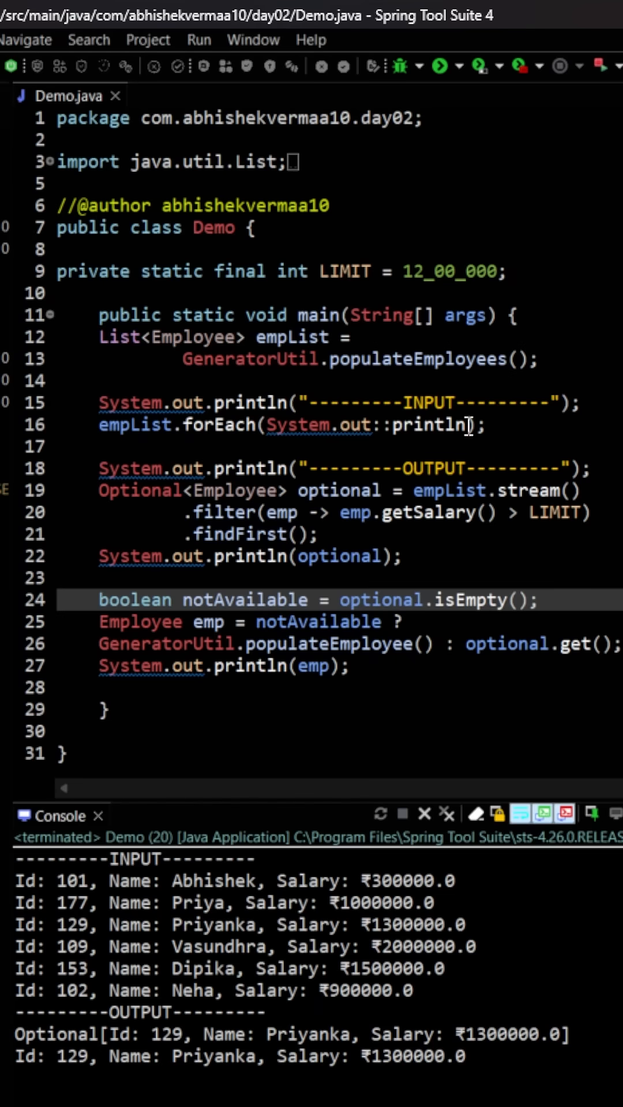
# - Change the LIMIT constant from 12_00_000 to 24_00_000
pyautogui.doubleClick(415, 271)
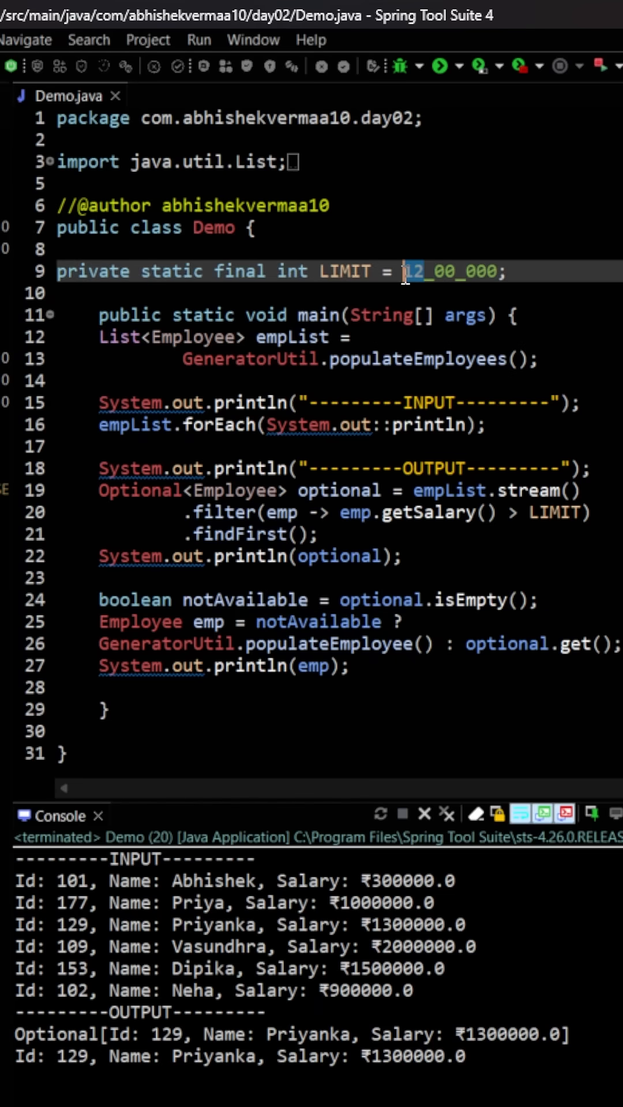
pyautogui.write('24')
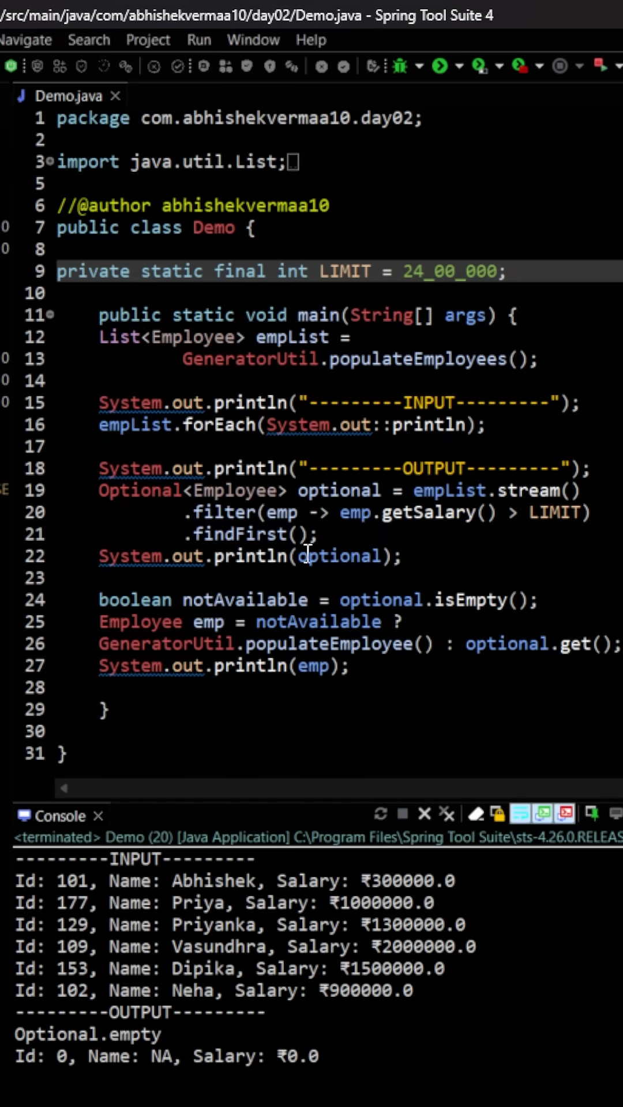
# - Rerun Demo and check the console shows Optional.empty and the NA fallback employee
pyautogui.doubleClick(339, 556)
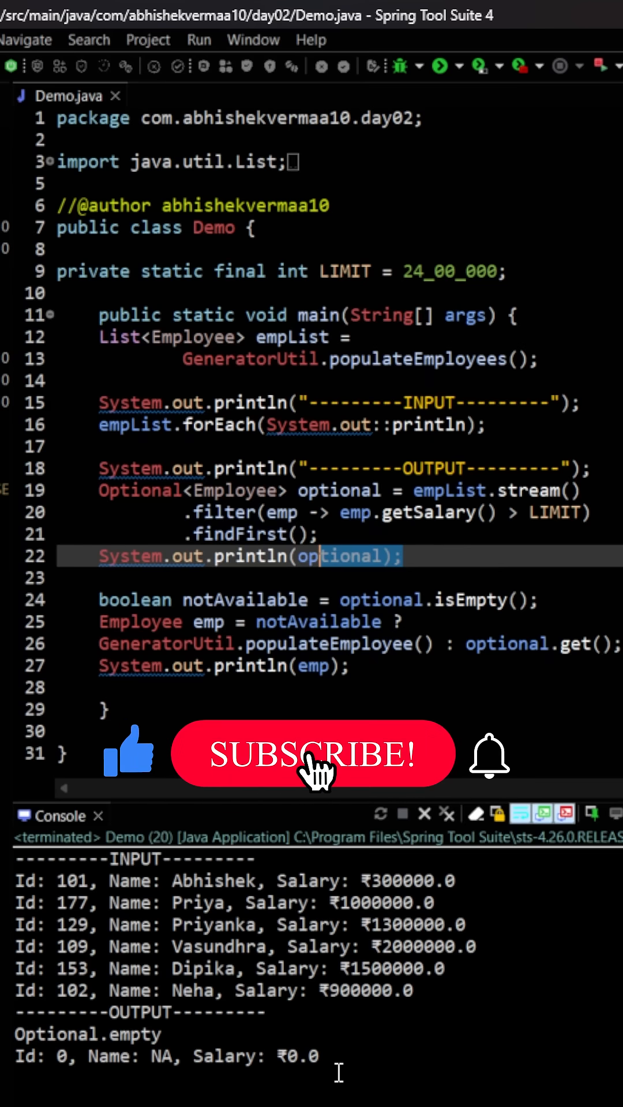
pyautogui.click(311, 753)
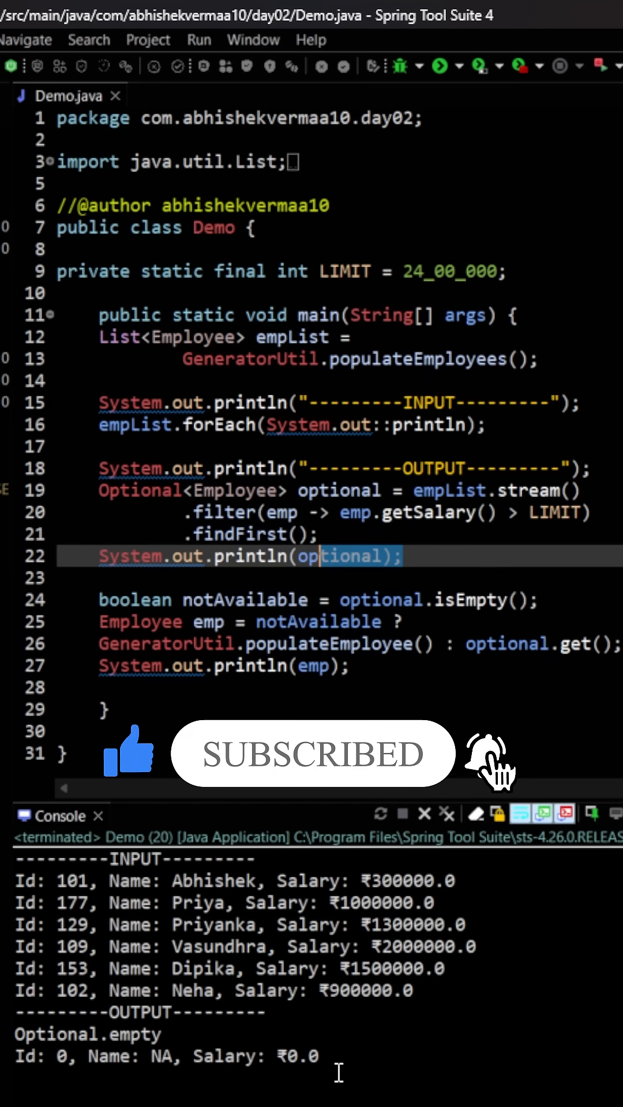